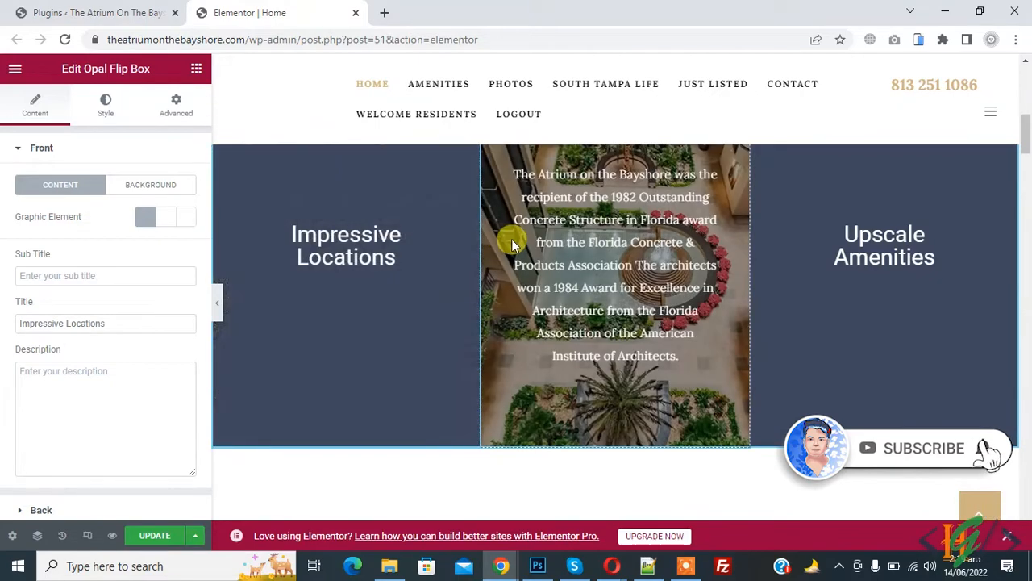
mouse_move(680, 305)
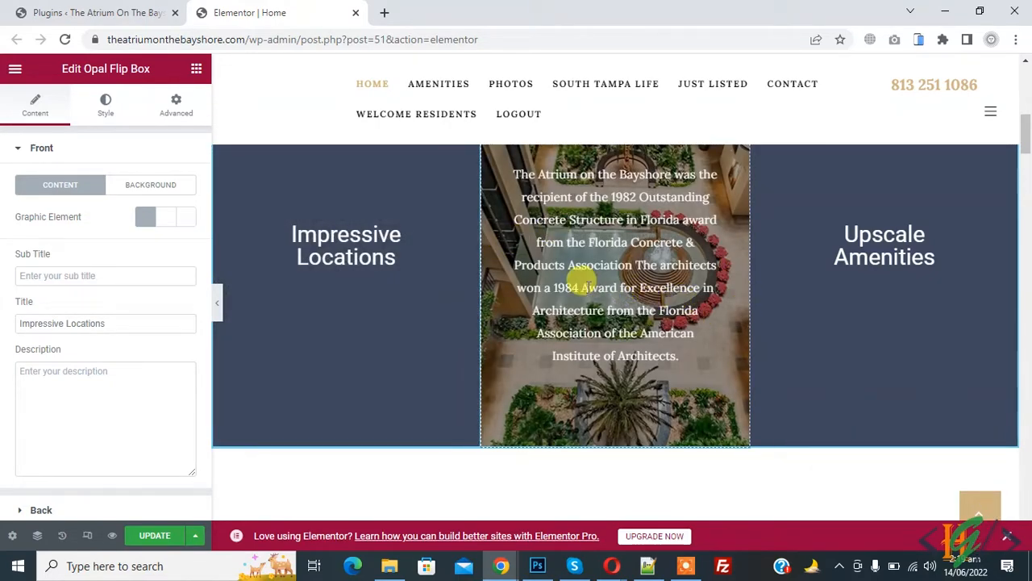
Deactivate Wordfence Security from the installed plugins list.
click(97, 13)
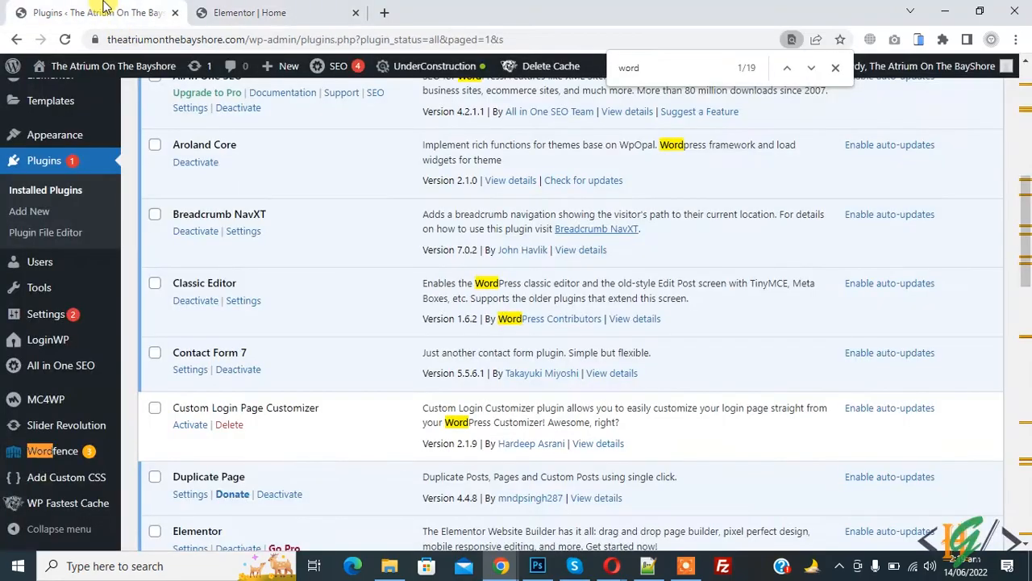
scroll(up, 3)
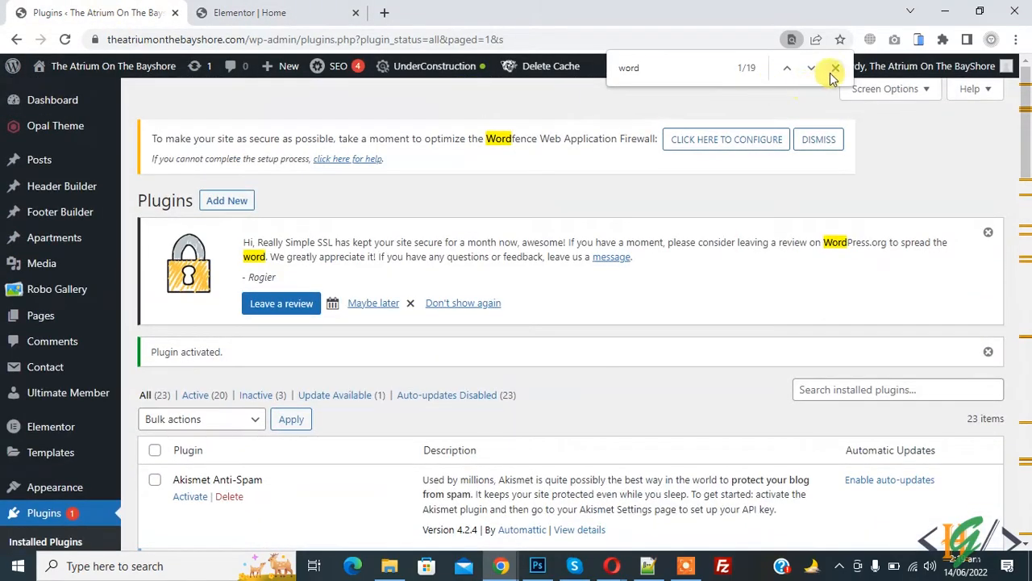
click(835, 68)
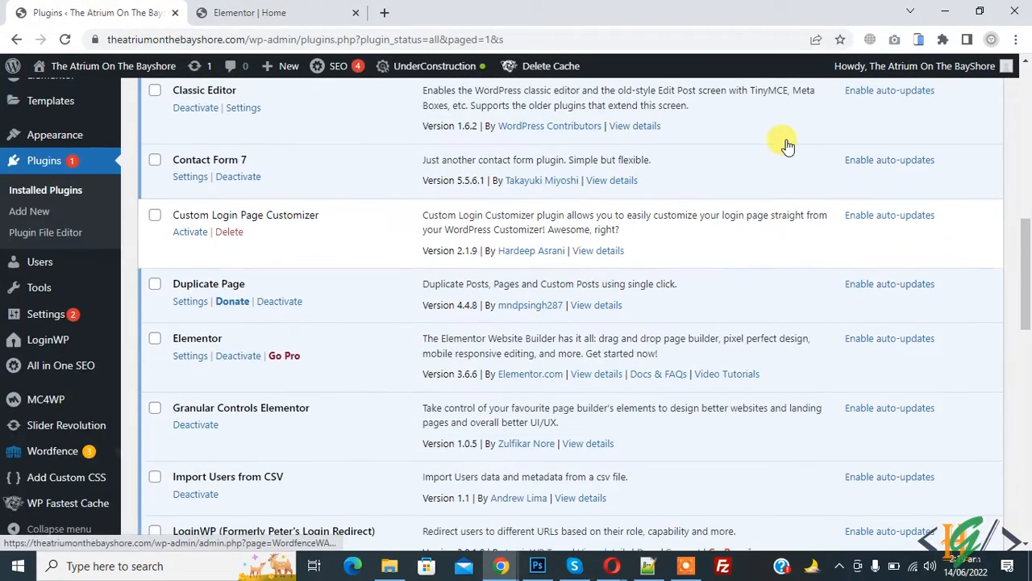
scroll(down, 3)
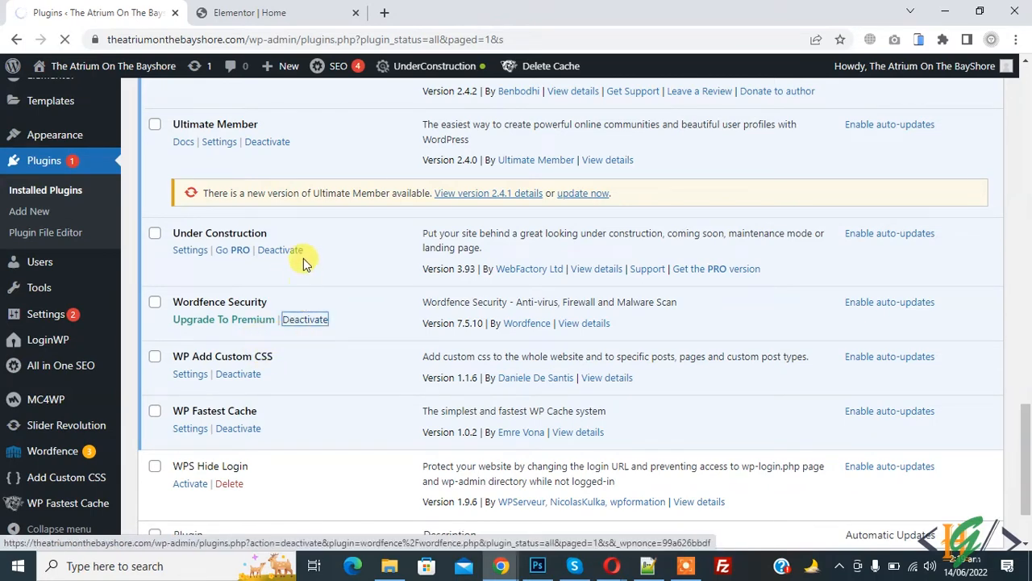
click(304, 319)
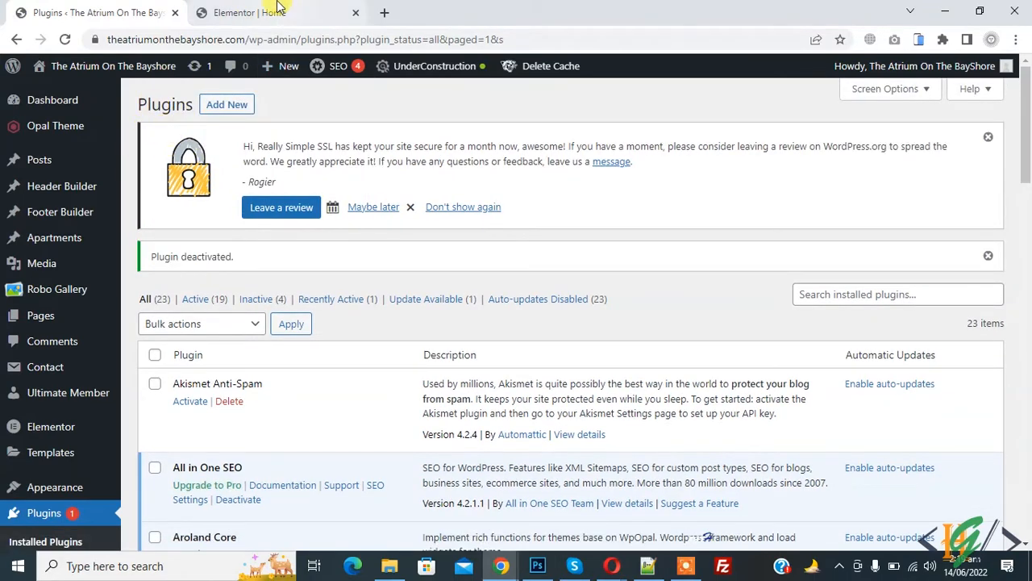
Reload the Elementor editor despite unsaved changes and make the heading read 'Welcome Homes'.
click(250, 13)
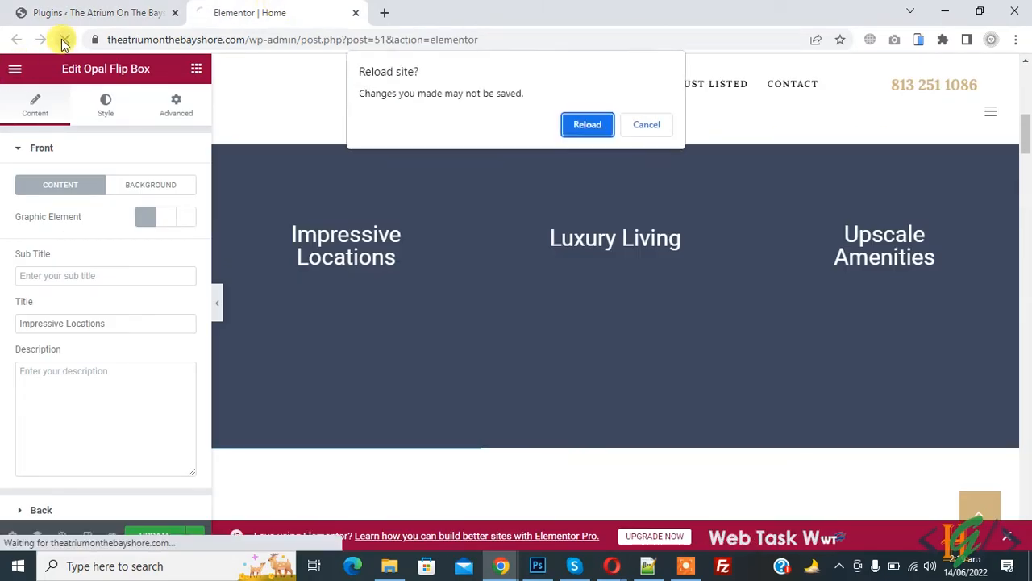
click(587, 124)
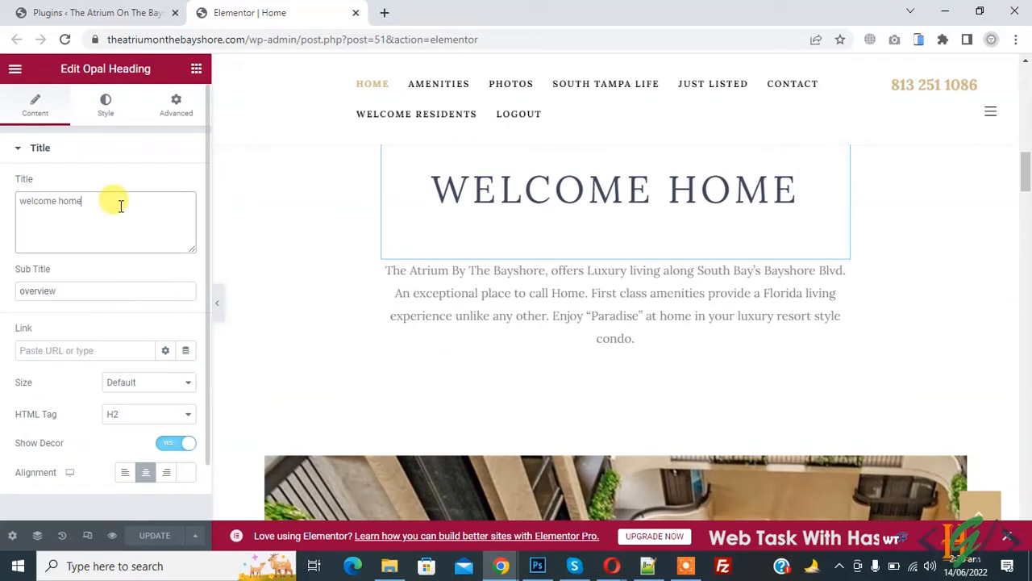
text(s)
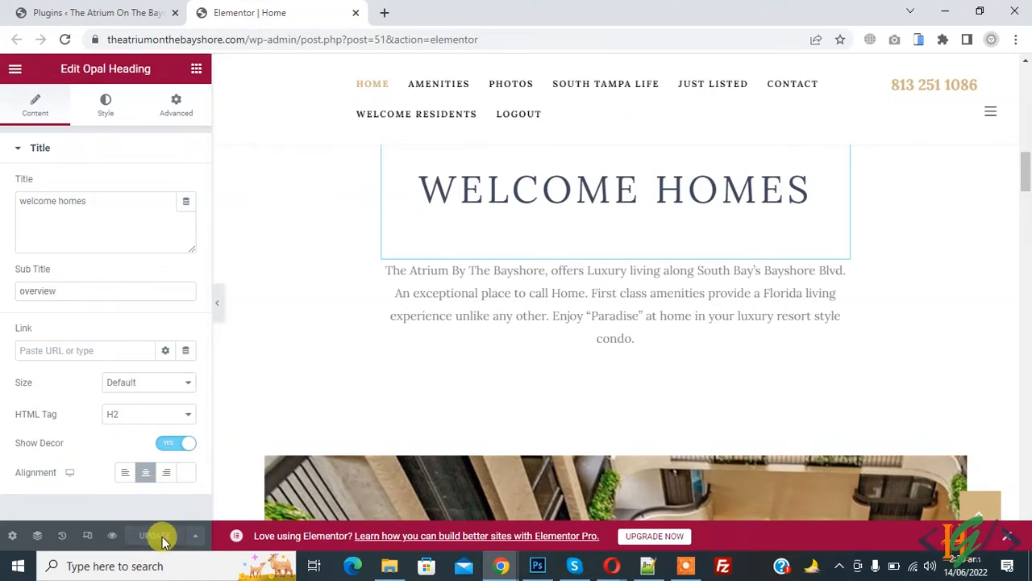
mouse_move(248, 298)
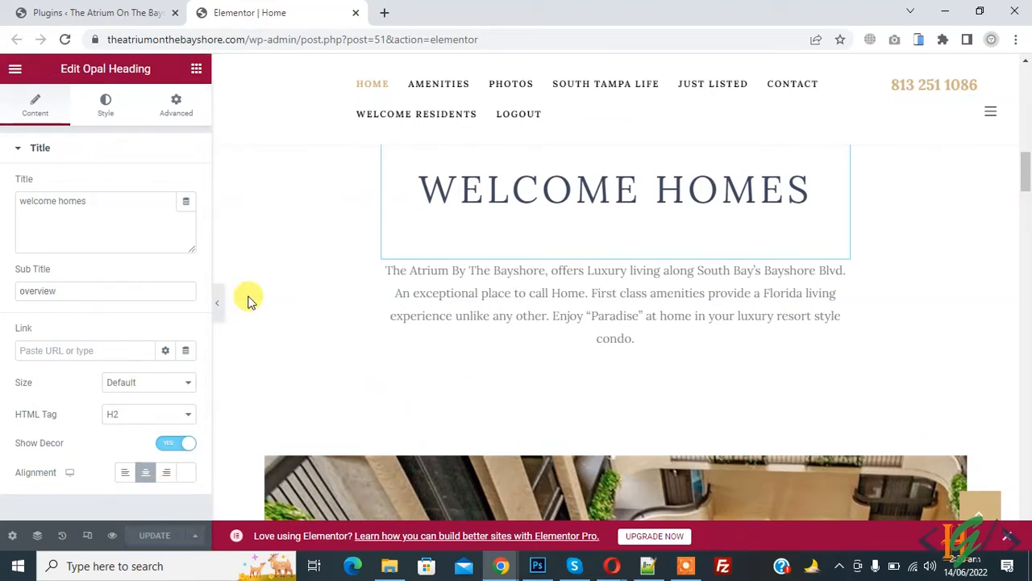
Switch between the plugins list and the Elementor editor, ending on the plugins list.
click(97, 13)
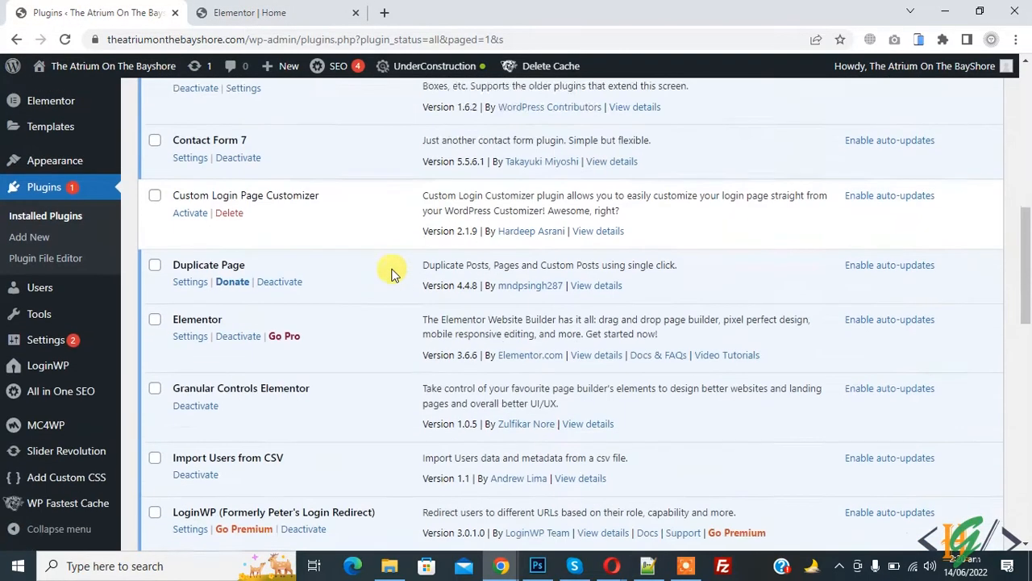
click(250, 13)
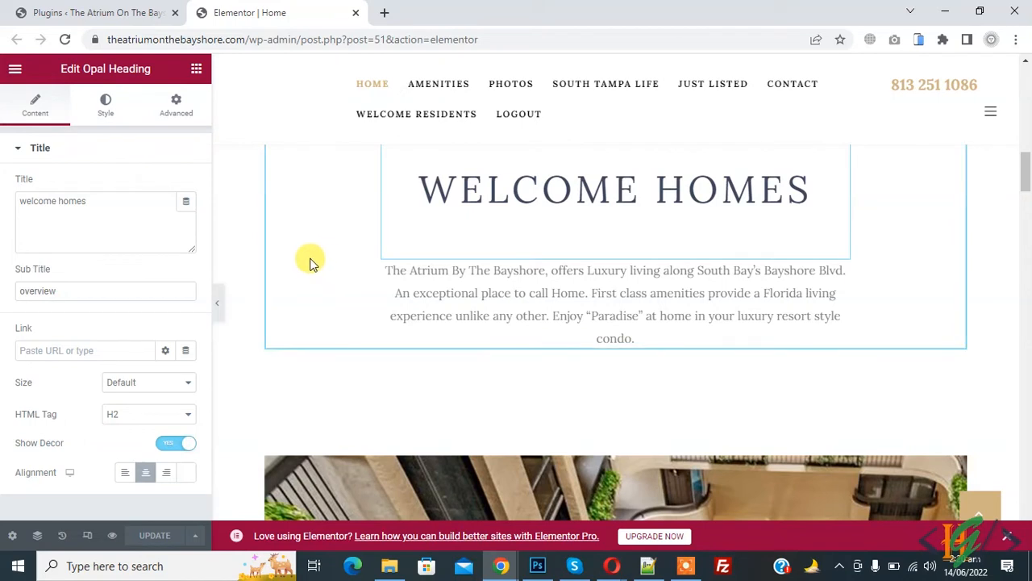
mouse_move(130, 45)
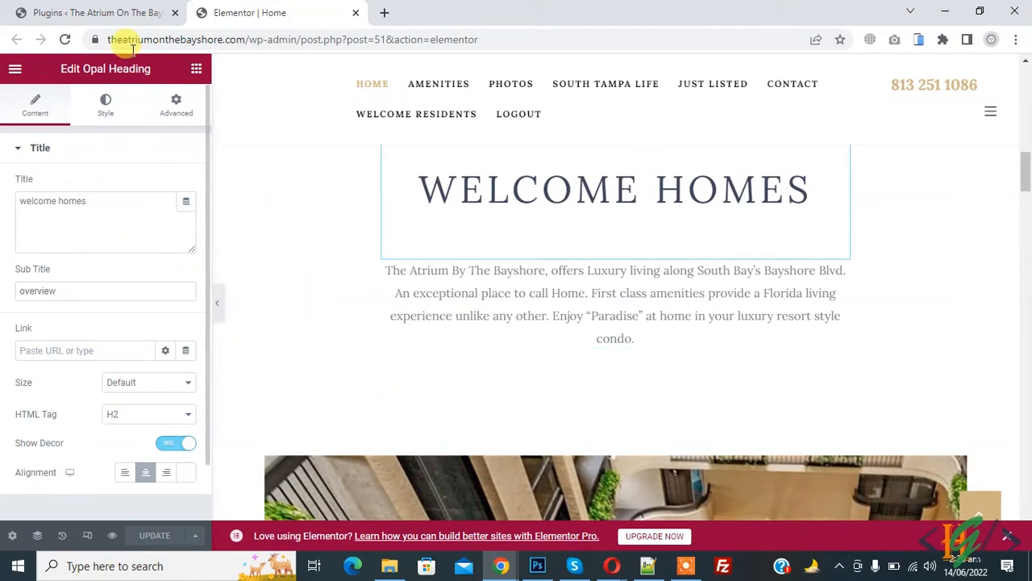
mouse_move(358, 200)
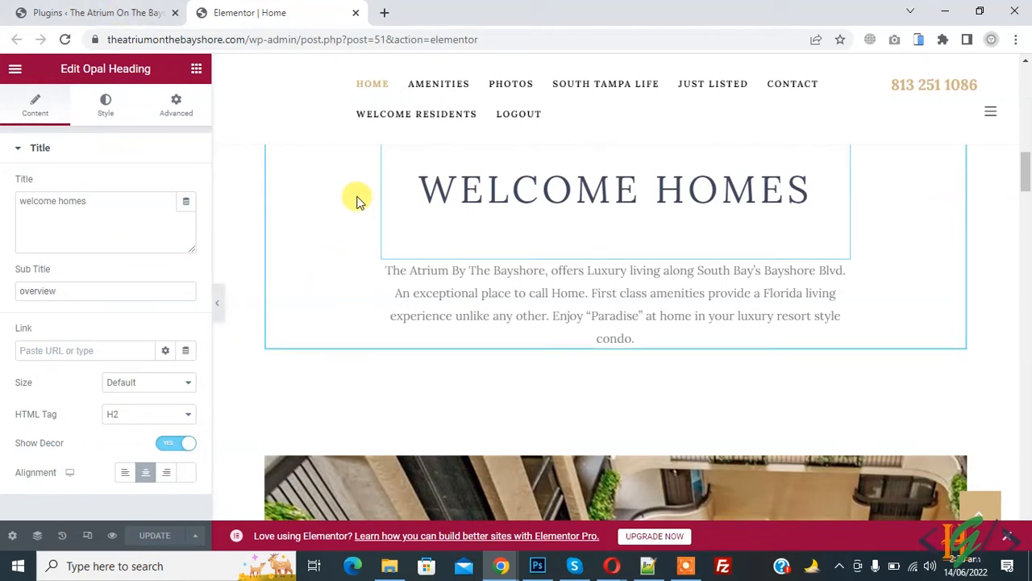
click(97, 13)
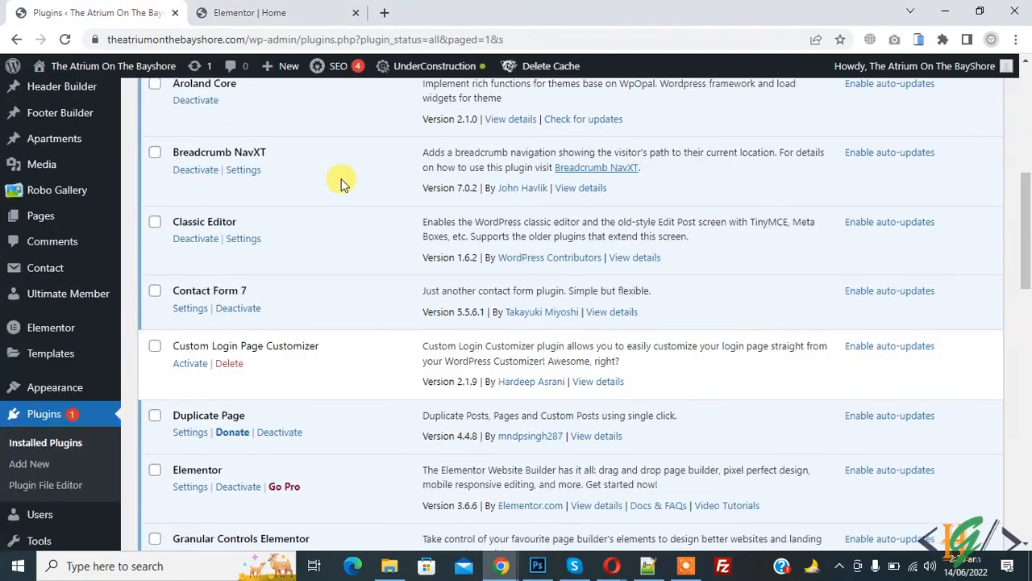
mouse_move(352, 211)
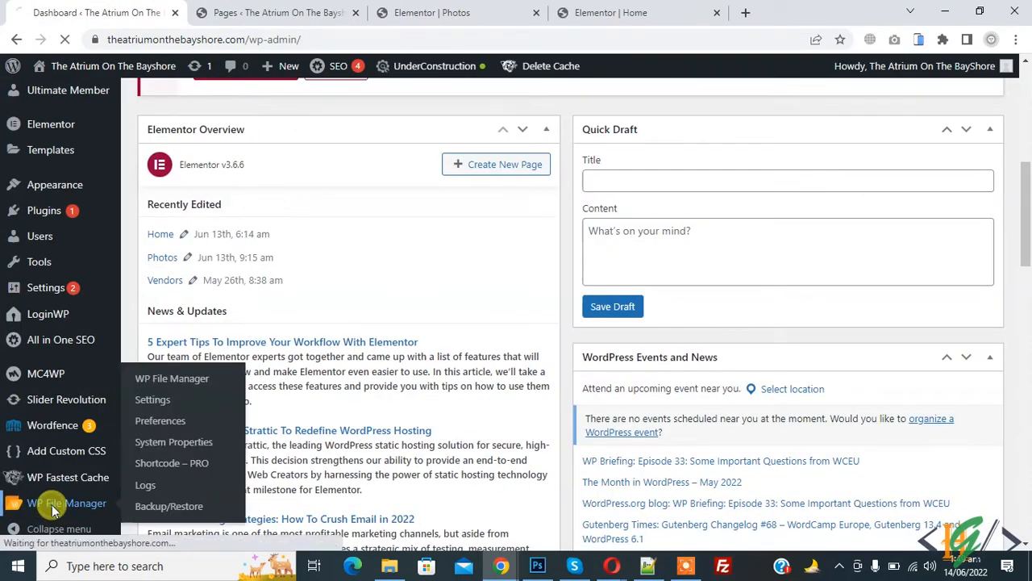
In WP File Manager's root folder, bring up the action menu for wp-config.php.
click(171, 377)
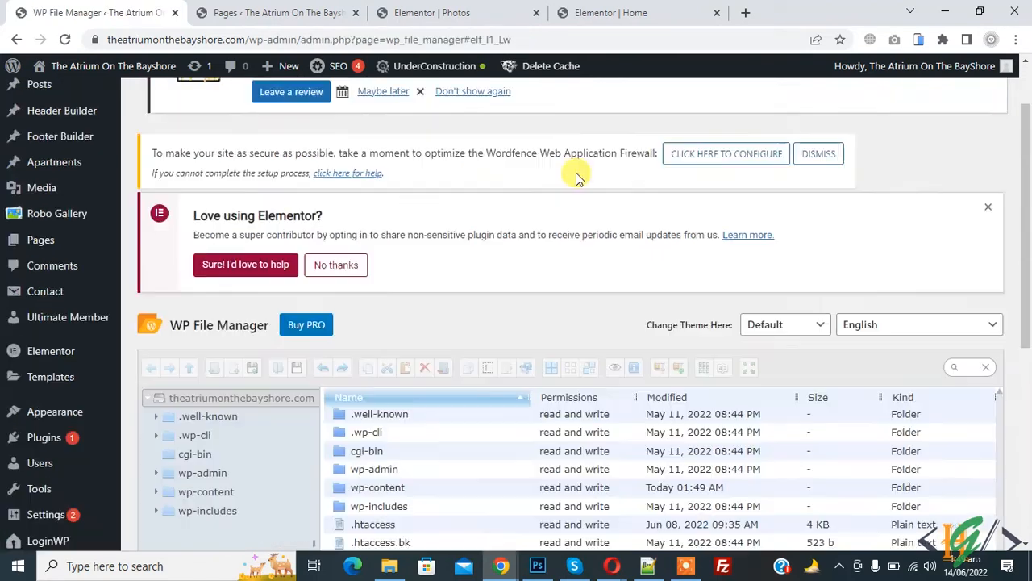
scroll(down, 3)
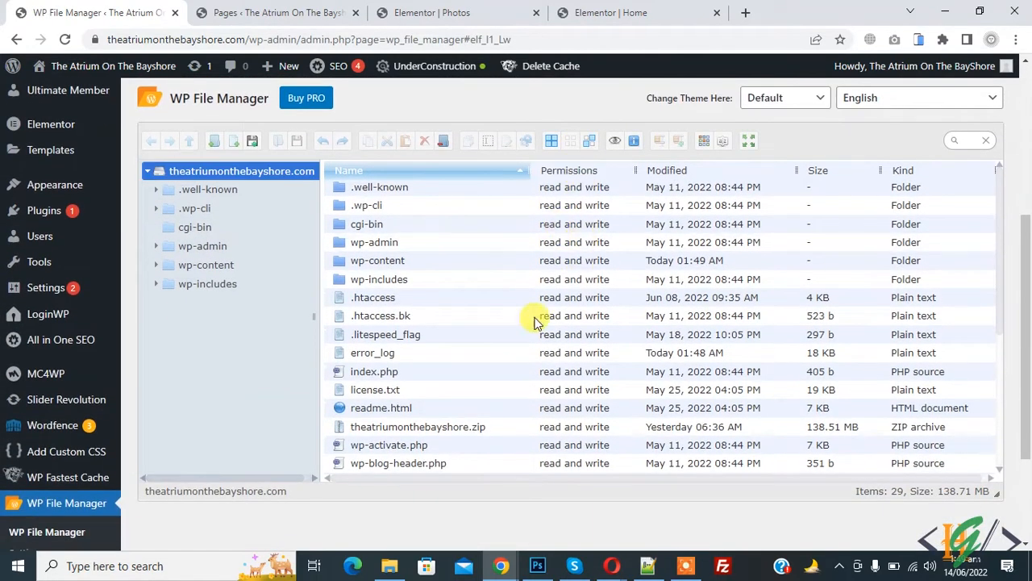
scroll(down, 3)
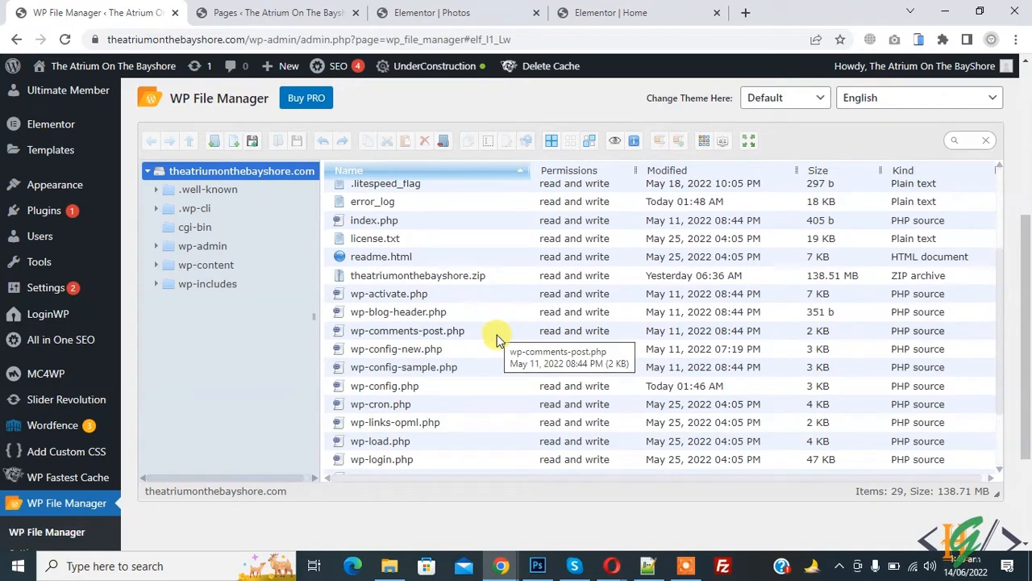
right_click(384, 385)
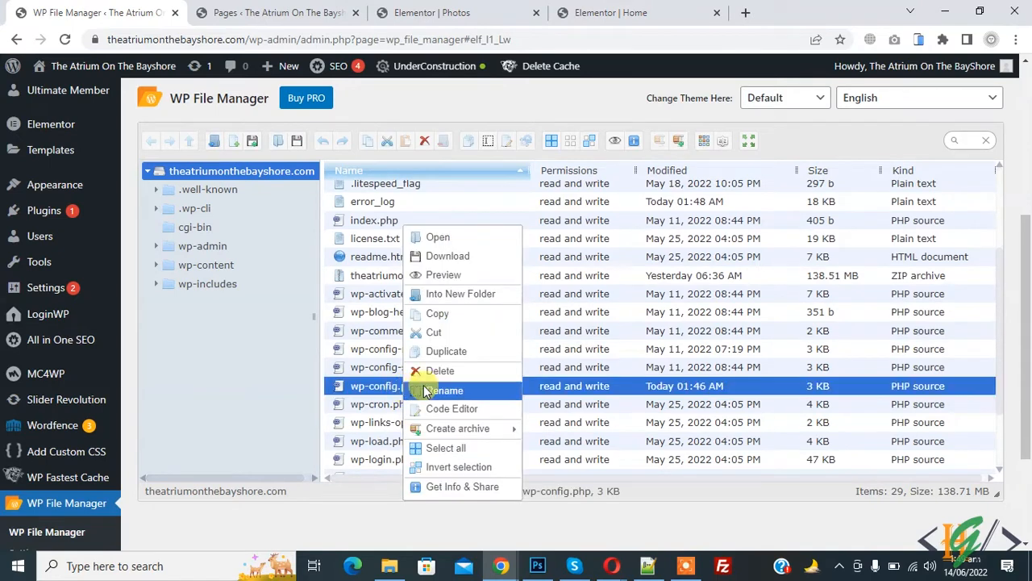
mouse_move(452, 408)
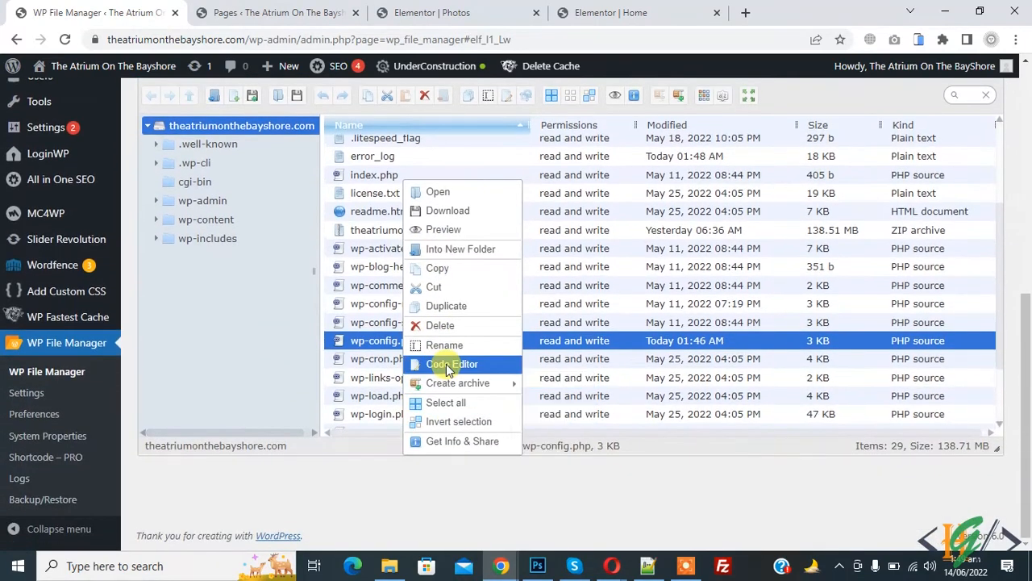
Add define('WP_MEMORY_LIMIT', '256M'); to wp-config.php in the code editor and save it.
click(452, 365)
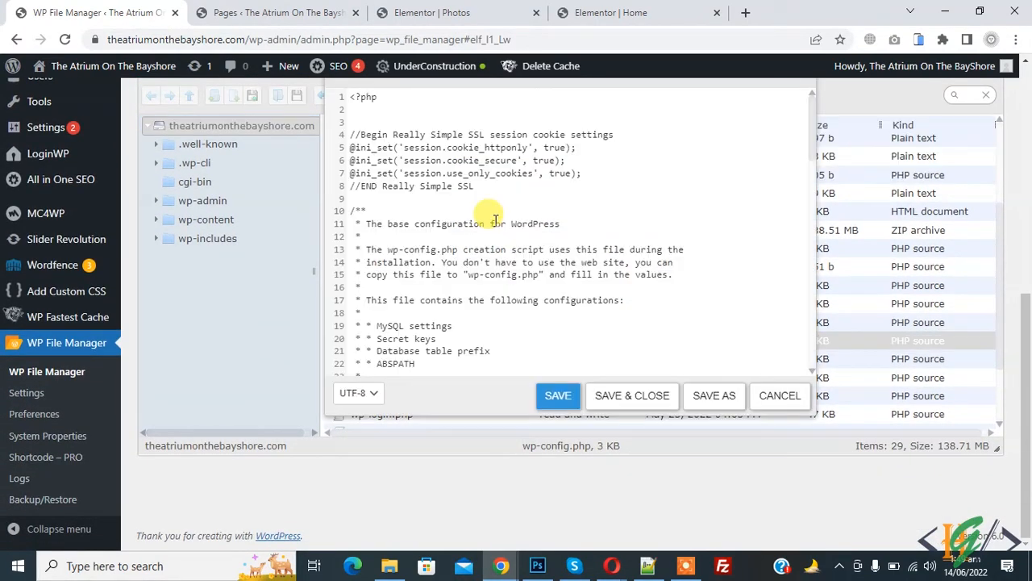
mouse_move(443, 209)
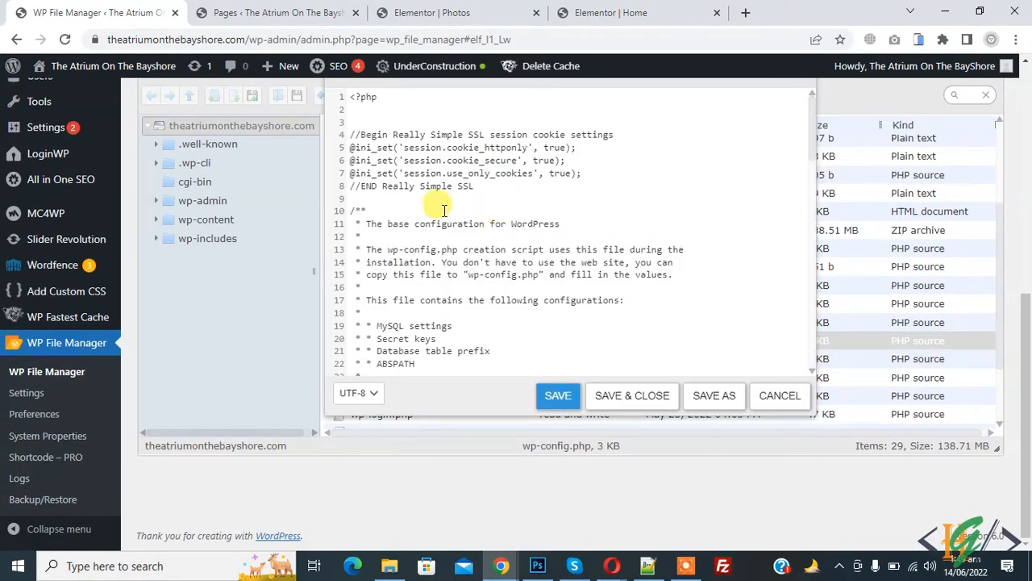
text(define('WP_MEMORY_LIMIT', '256M');)
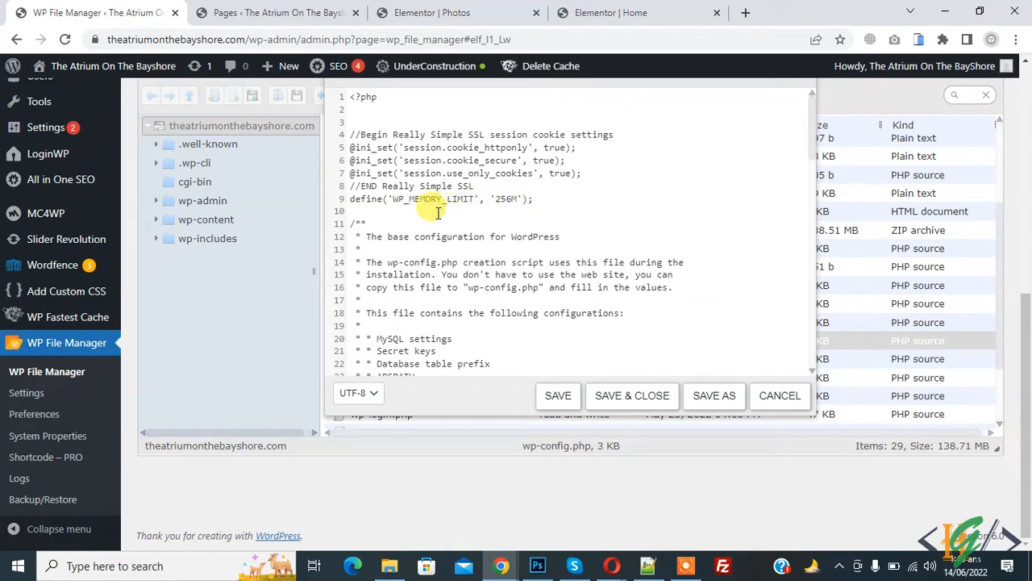
scroll(down, 3)
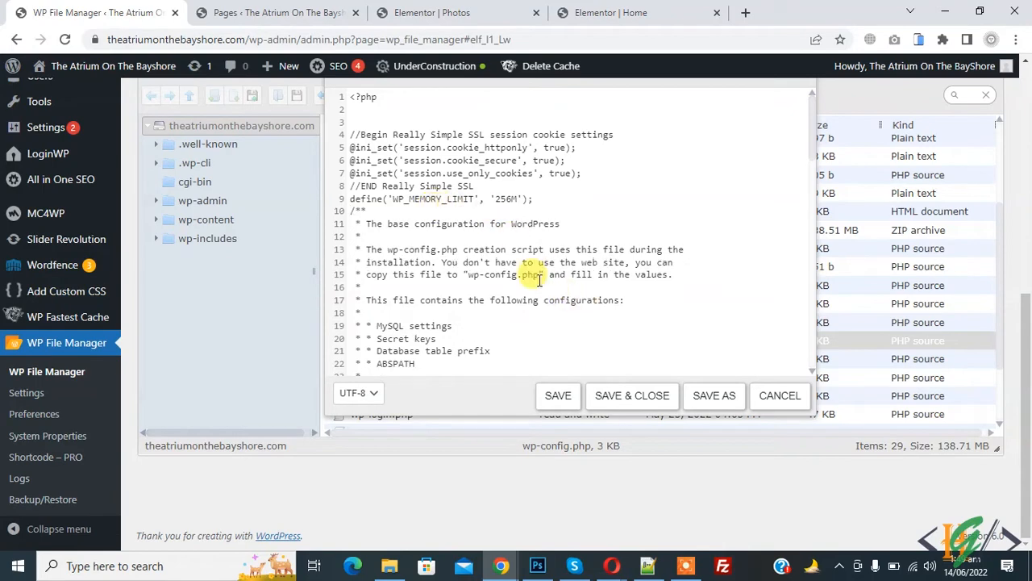
click(779, 395)
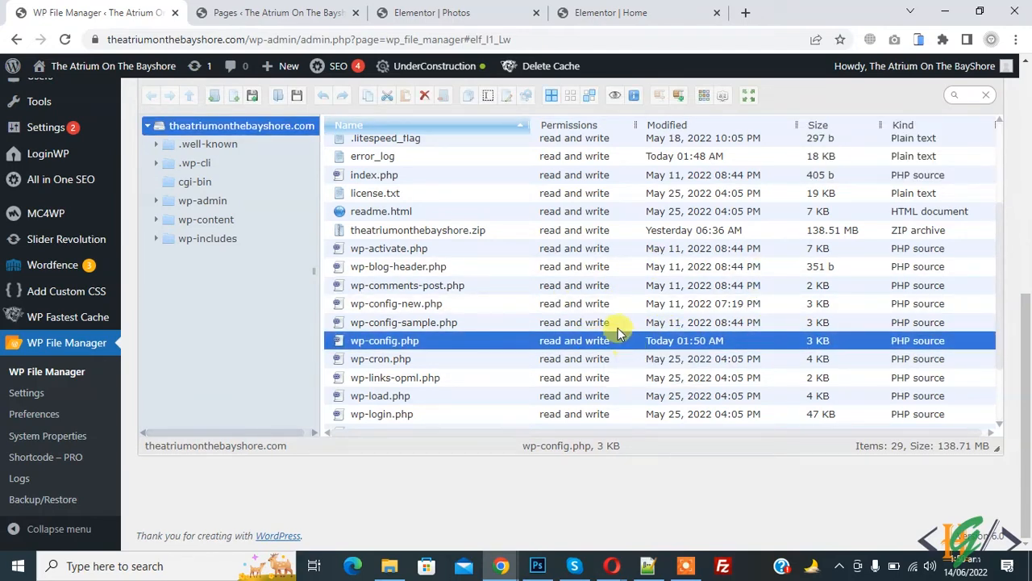
Reload the Elementor Photos page editor, then return to WP File Manager.
click(432, 13)
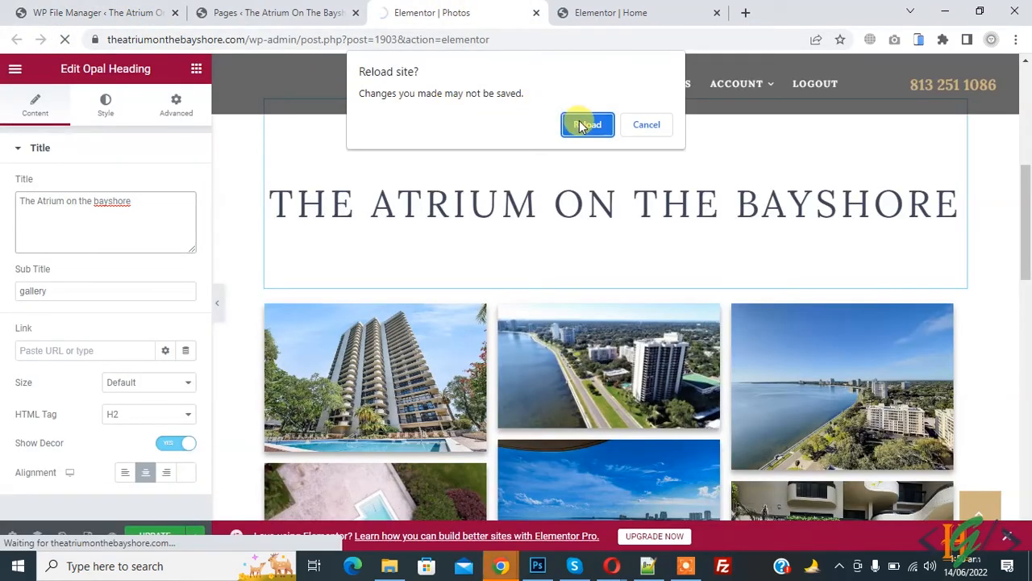
click(587, 124)
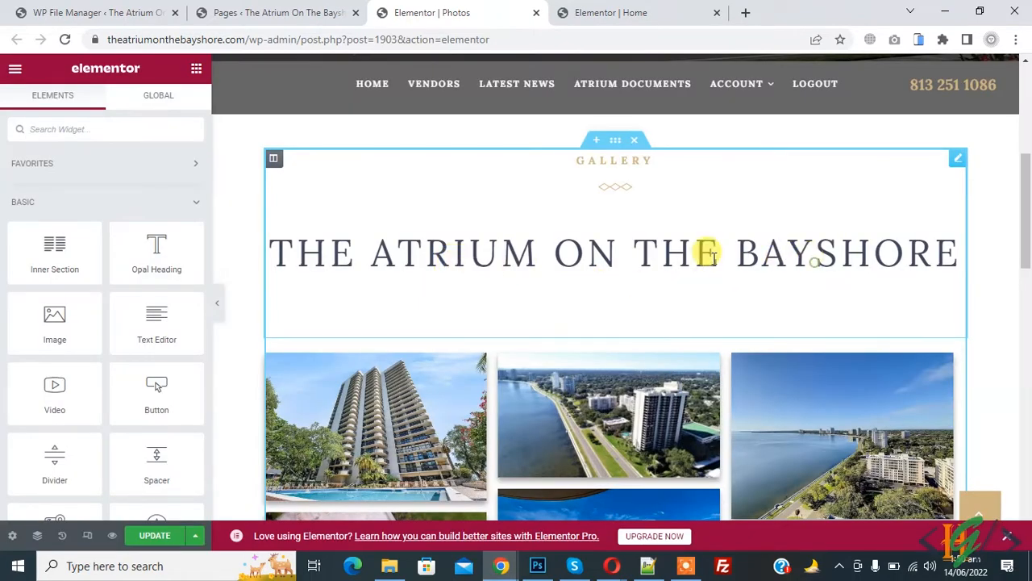
click(612, 252)
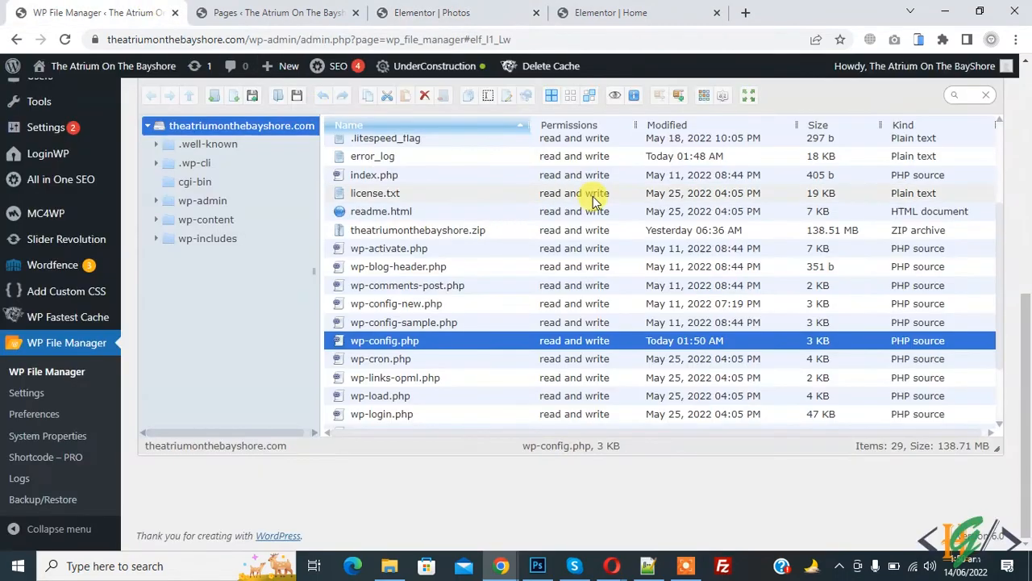
mouse_move(658, 224)
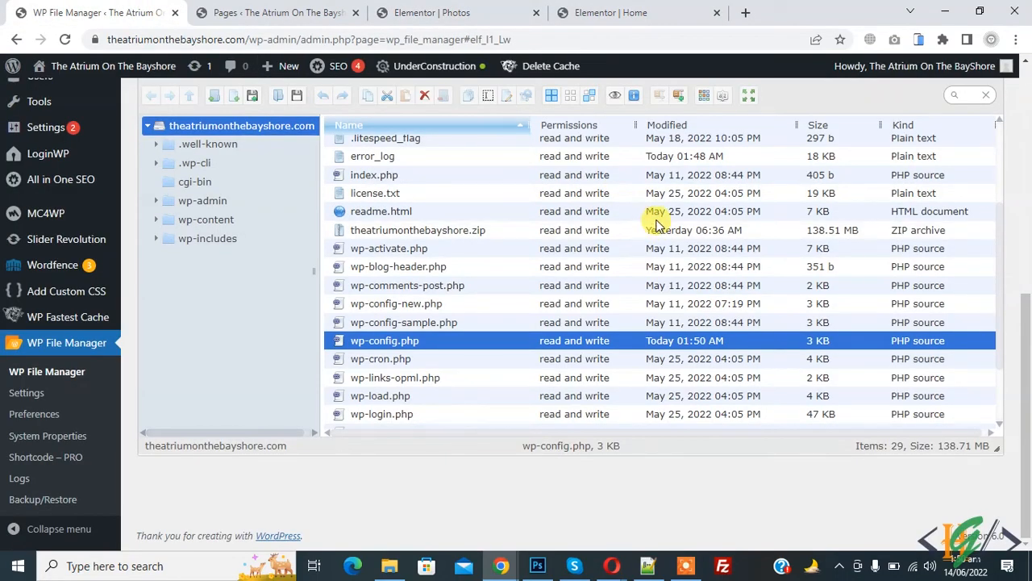
Reopen wp-config.php in the code editor to verify the WP_MEMORY_LIMIT '256M' line.
right_click(384, 338)
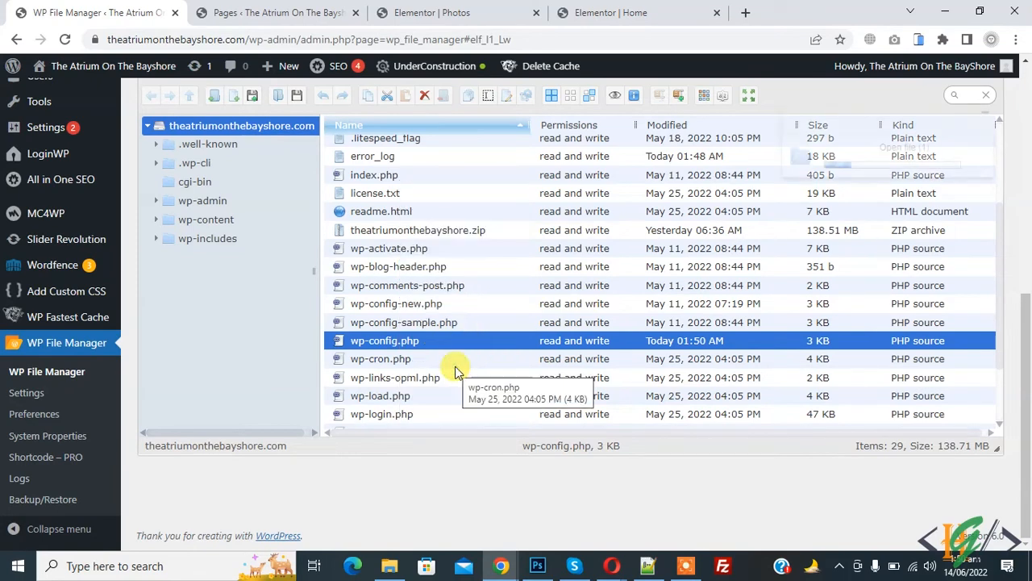
double_click(384, 339)
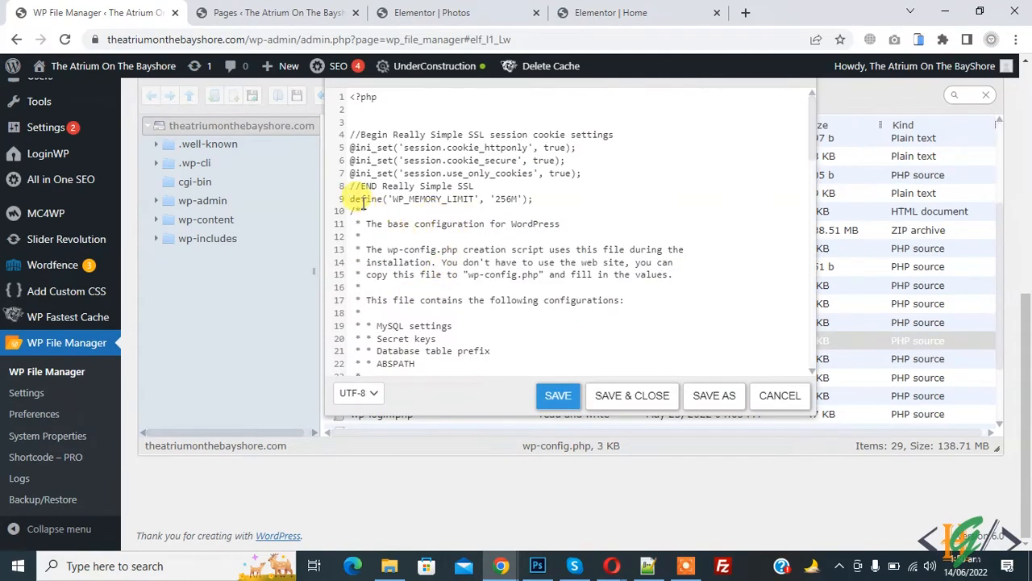